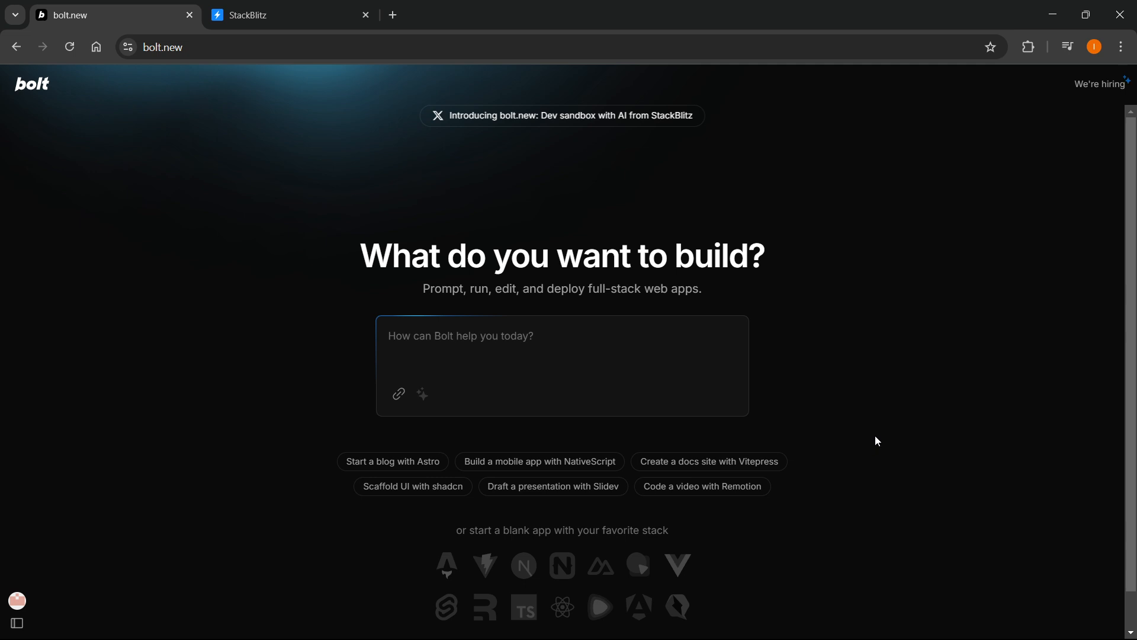
mouse_move(601, 218)
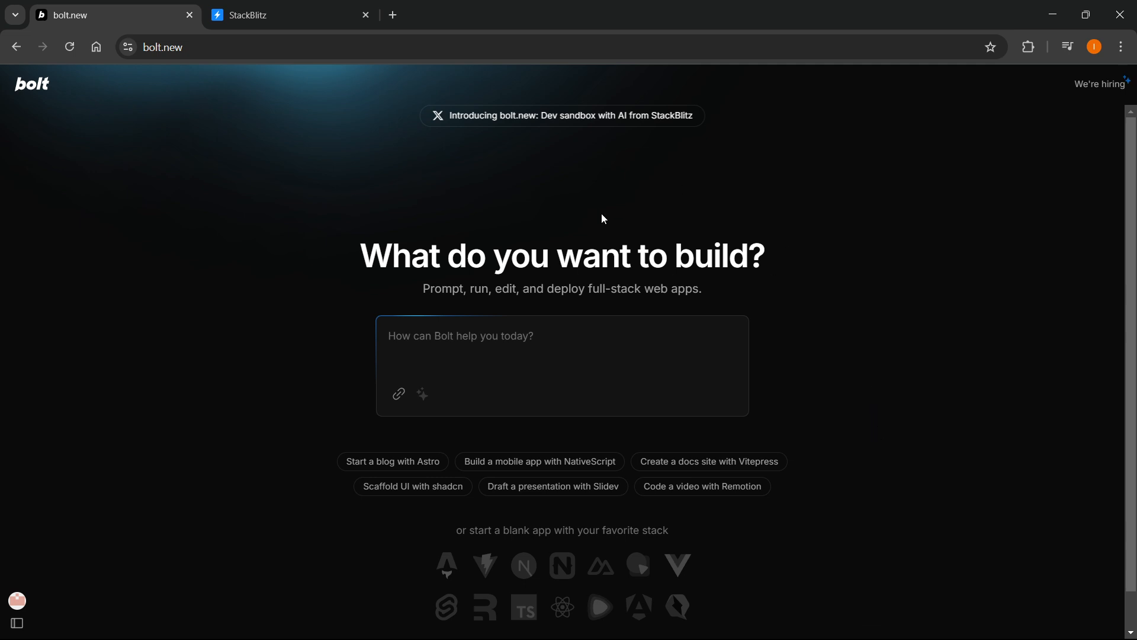
mouse_move(641, 199)
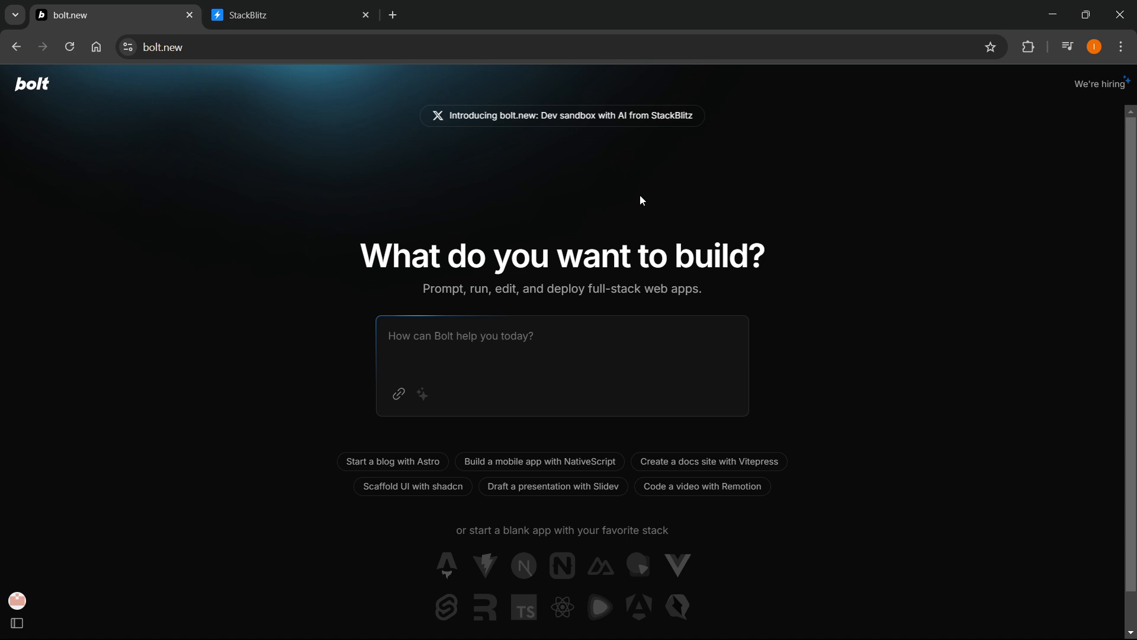
mouse_move(510, 256)
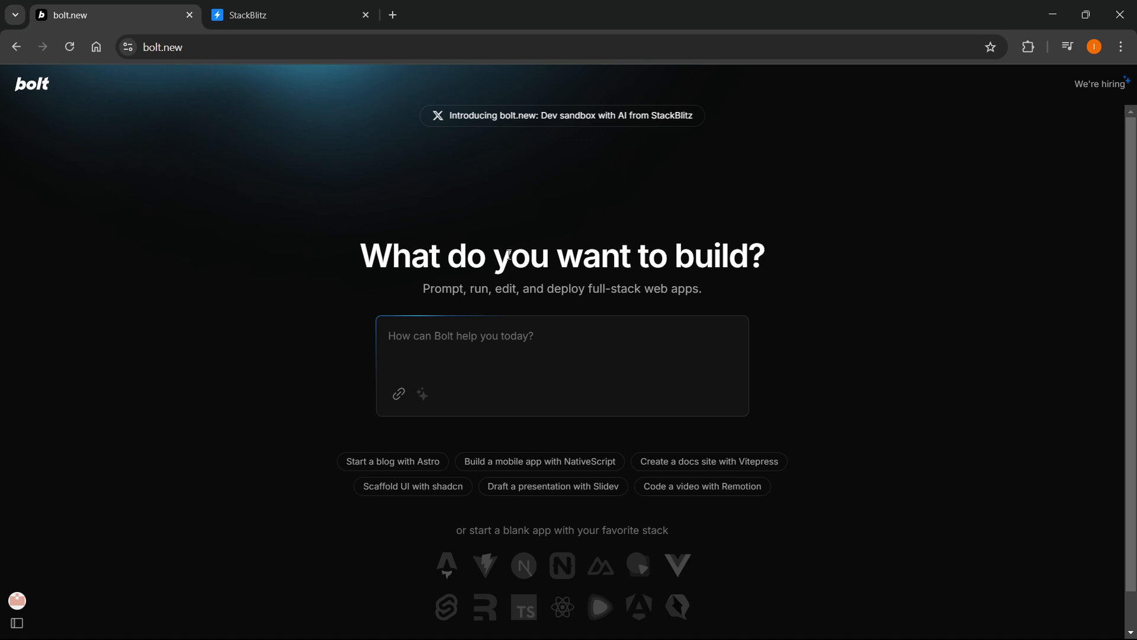
mouse_move(456, 275)
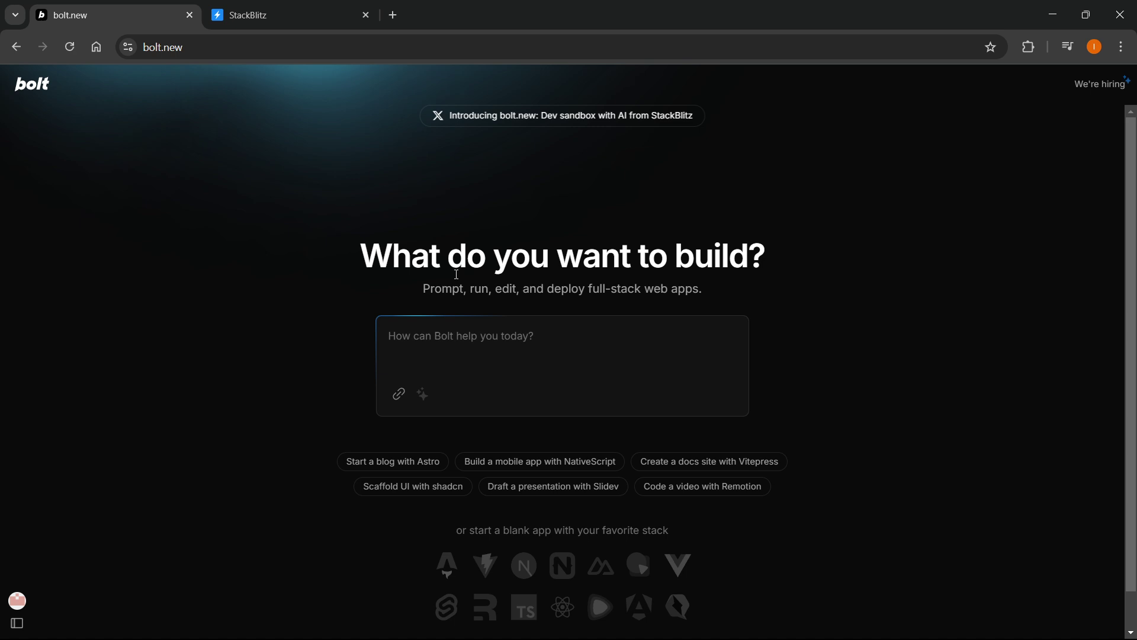
mouse_move(413, 236)
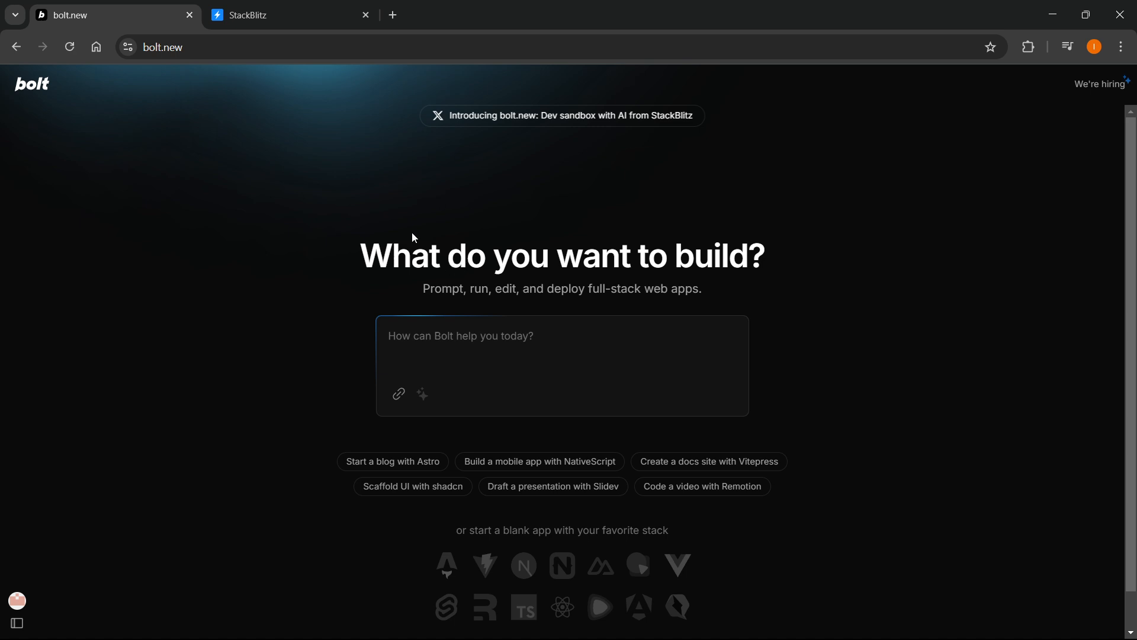
mouse_move(91, 598)
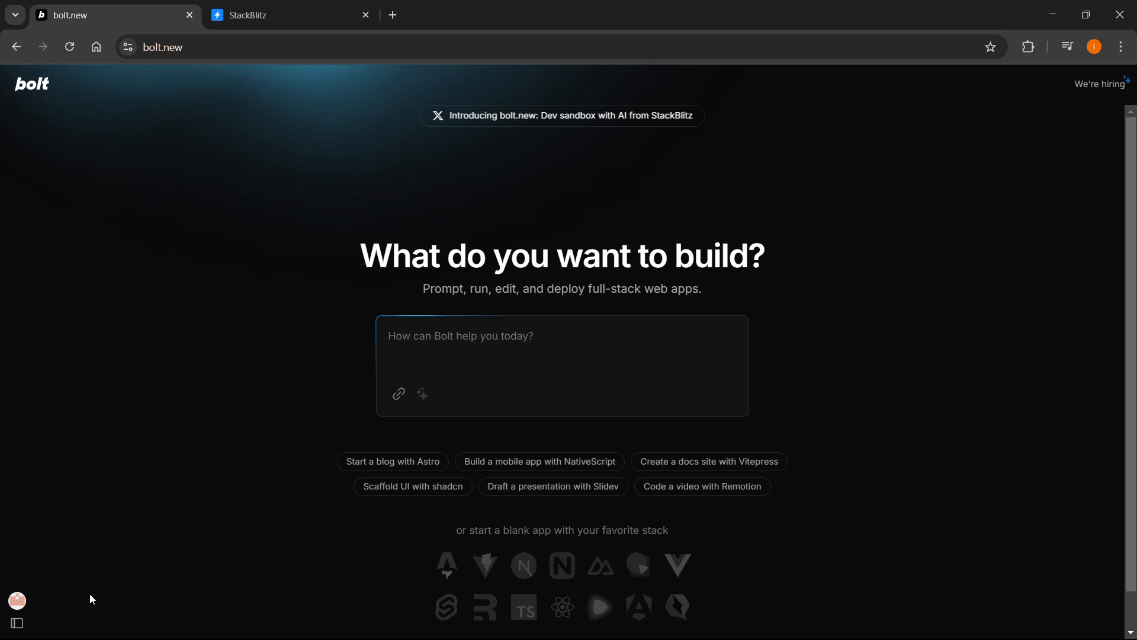
Show the Your Chats list in the Bolt sidebar, which has no previous conversations.
left_click(16, 623)
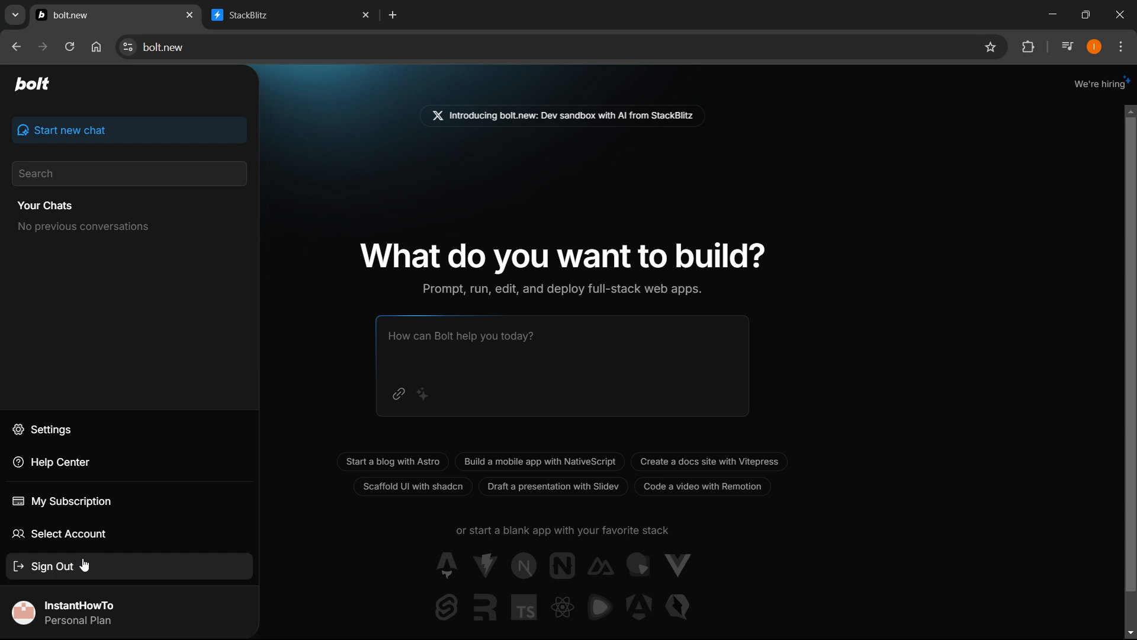
mouse_move(47, 308)
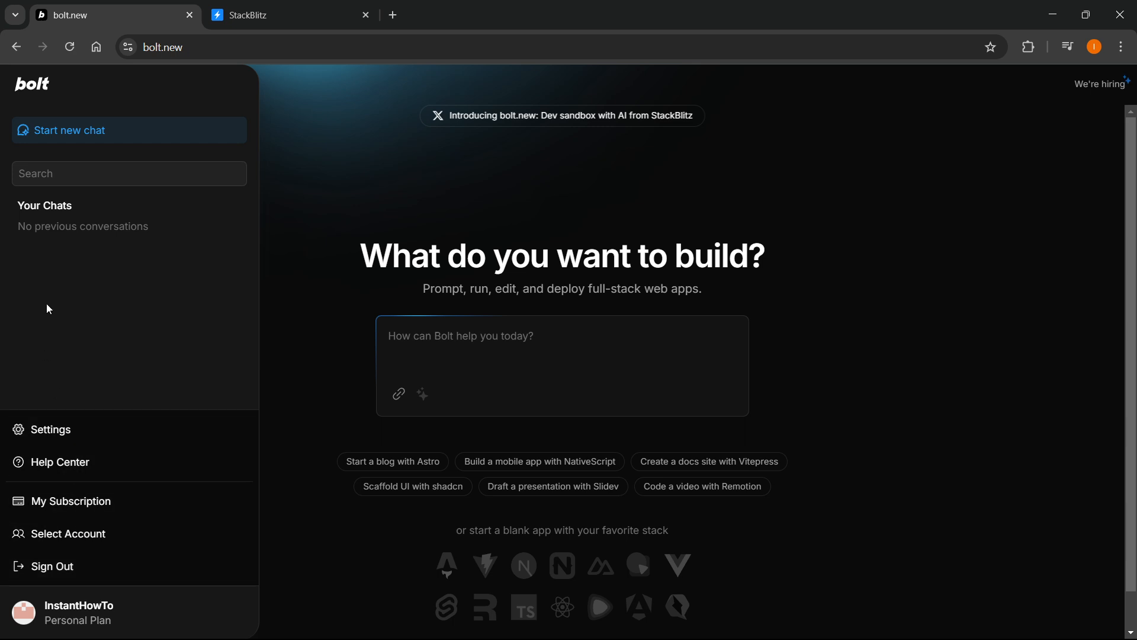
mouse_move(65, 245)
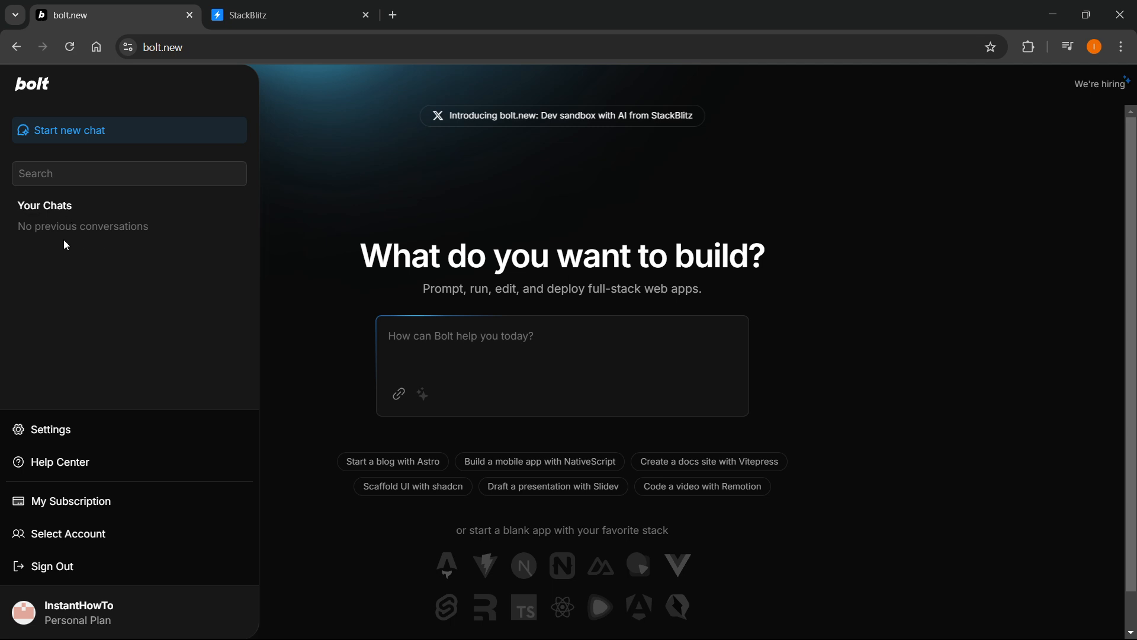
mouse_move(75, 226)
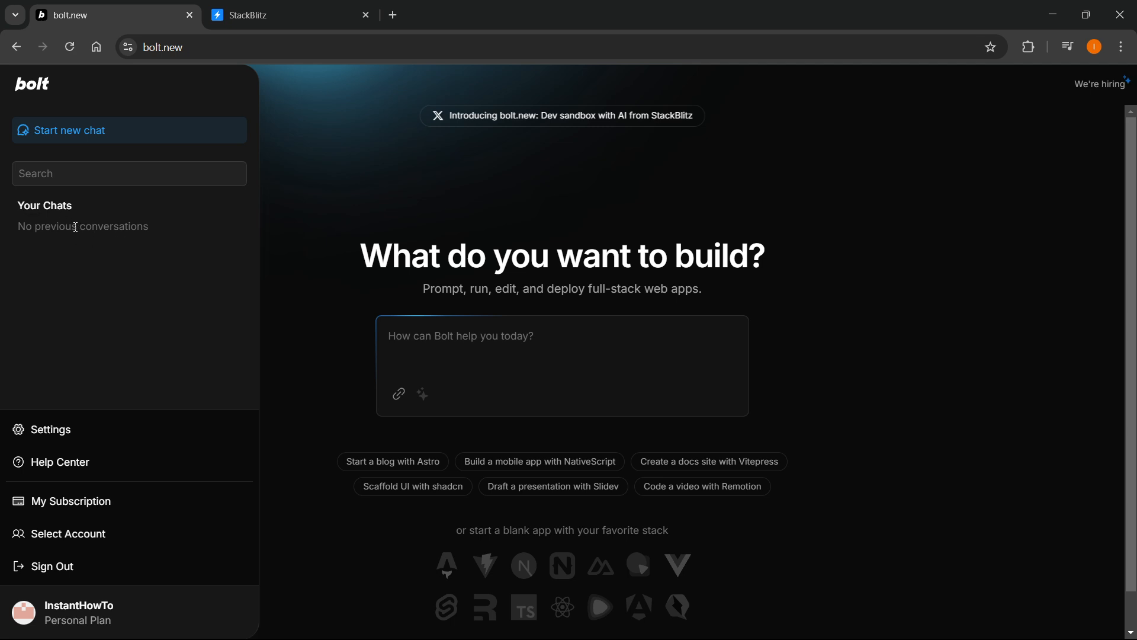
mouse_move(59, 220)
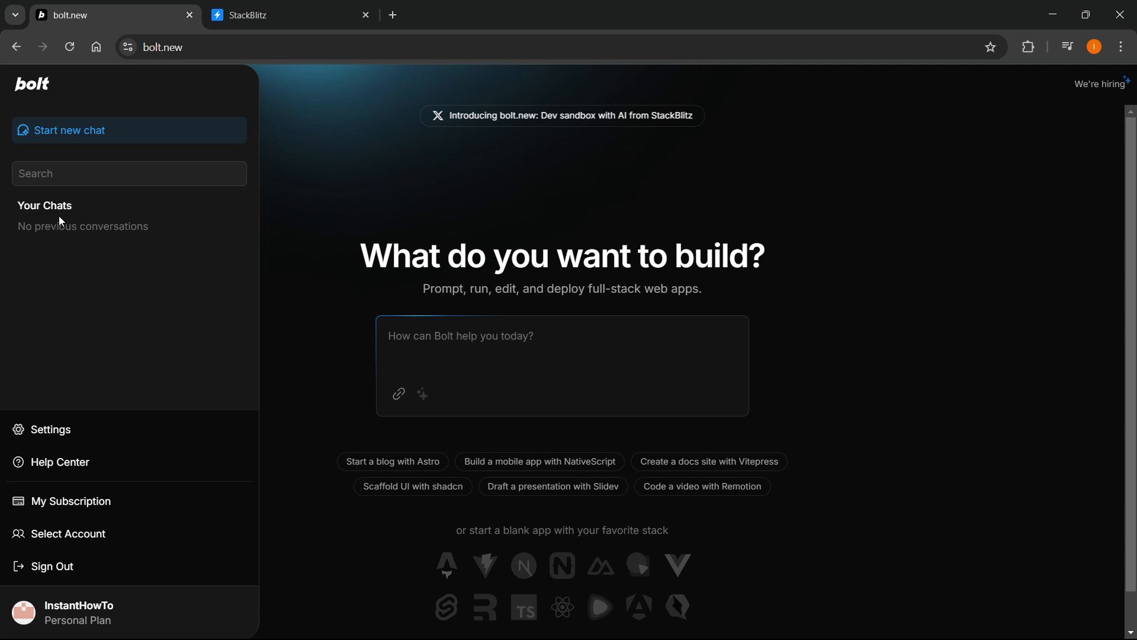
mouse_move(37, 220)
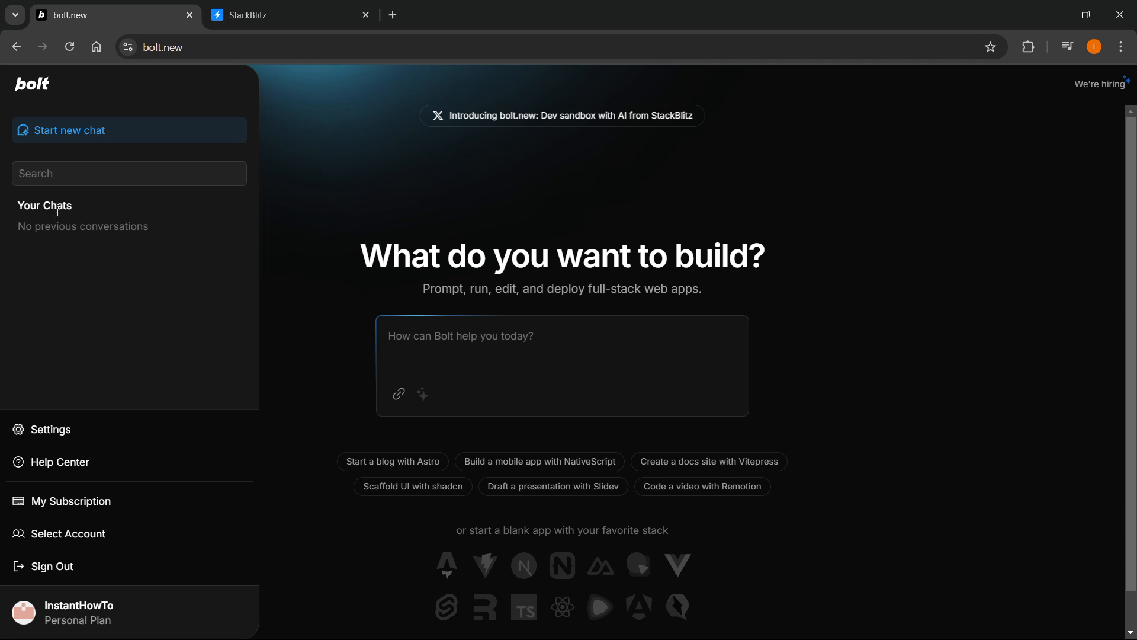
mouse_move(86, 240)
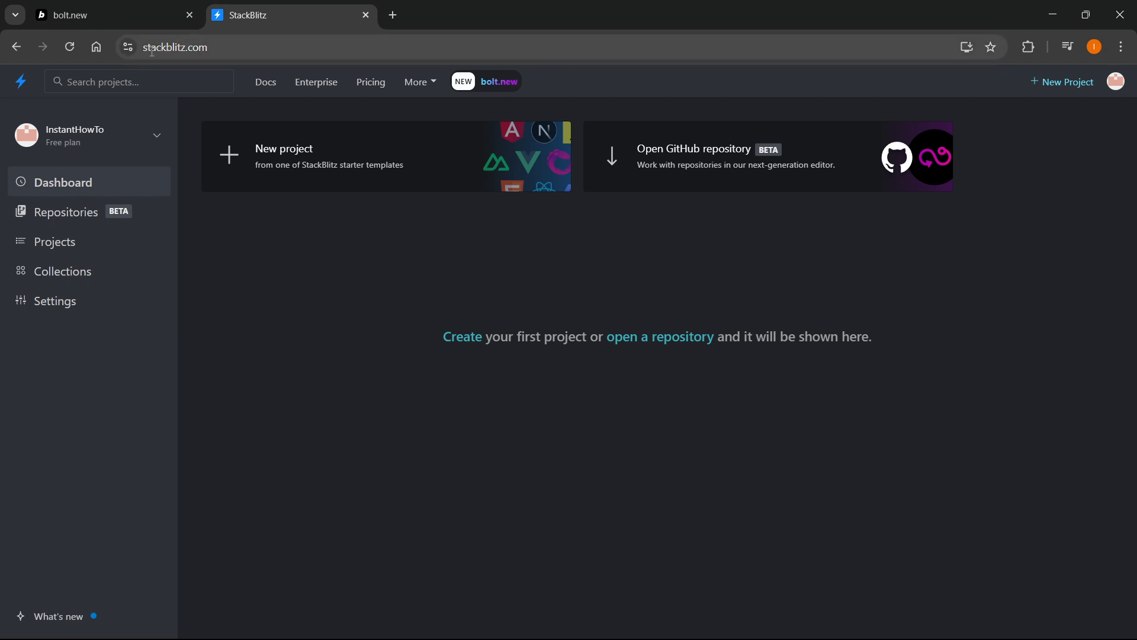
mouse_move(199, 38)
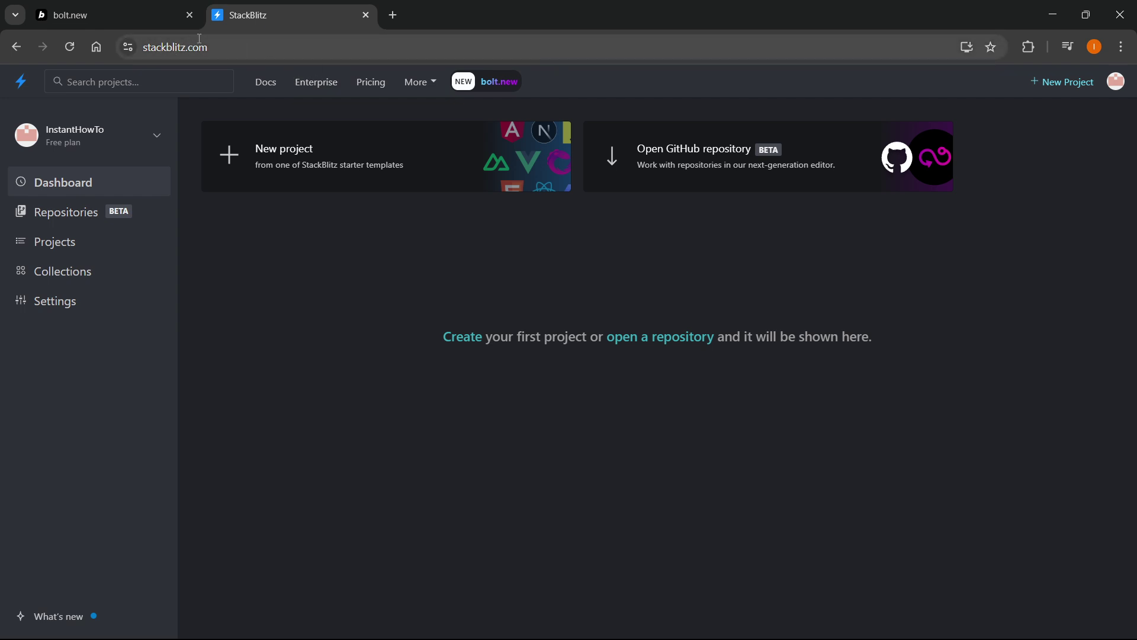
Check the bolt.new page briefly and return to the empty StackBlitz dashboard.
left_click(89, 15)
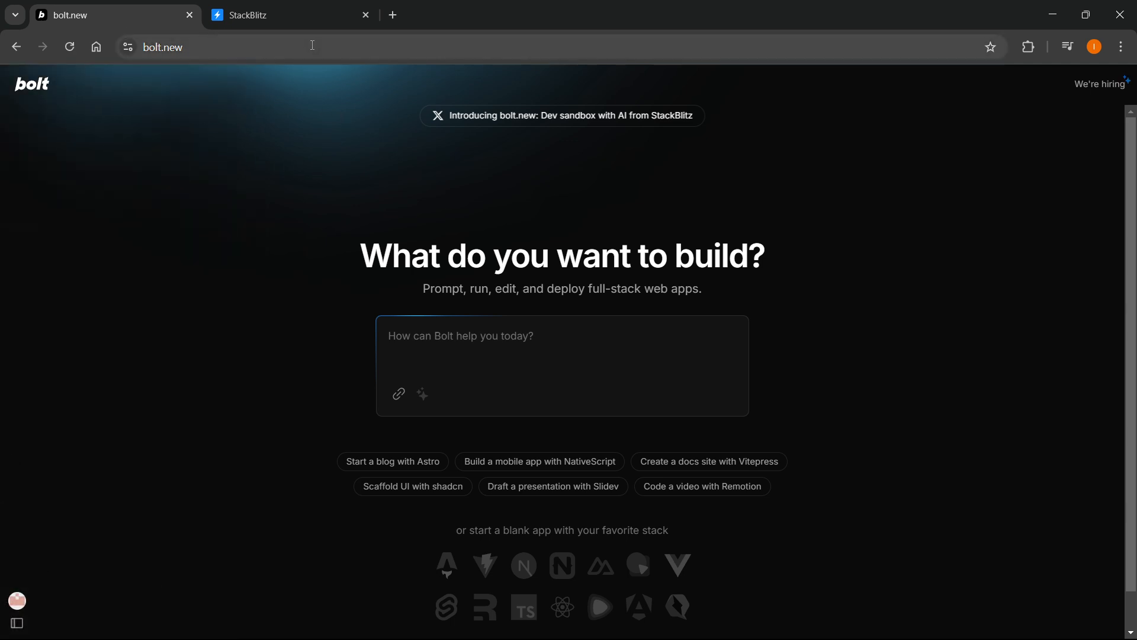
left_click(256, 15)
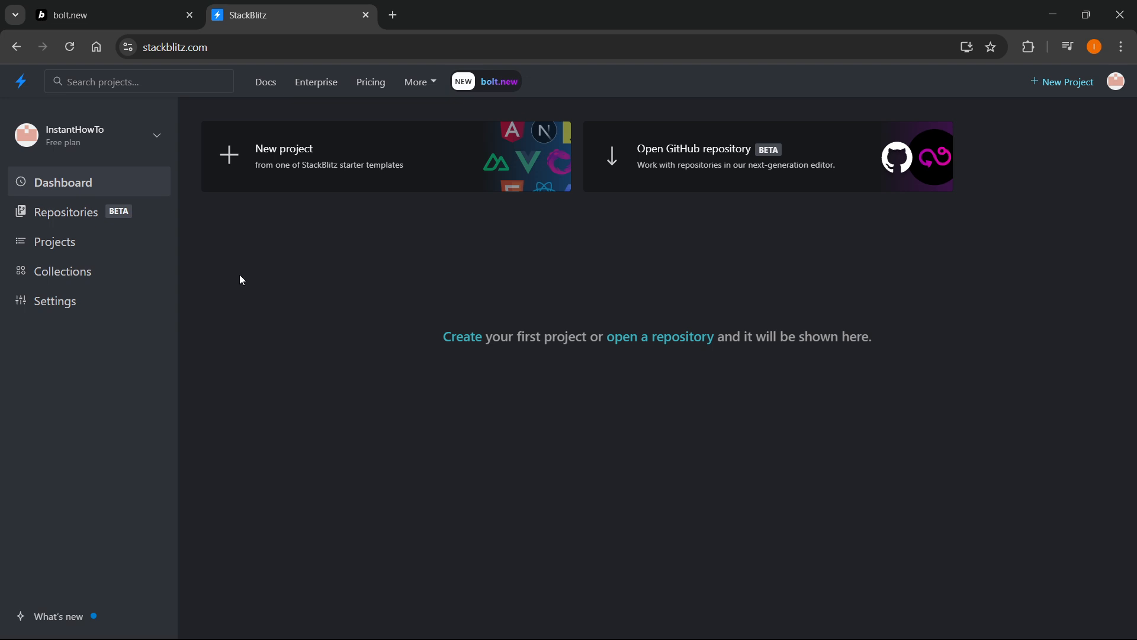
View the empty Projects page, then the Collections page listing one private Bolt collection with 2 projects.
left_click(54, 241)
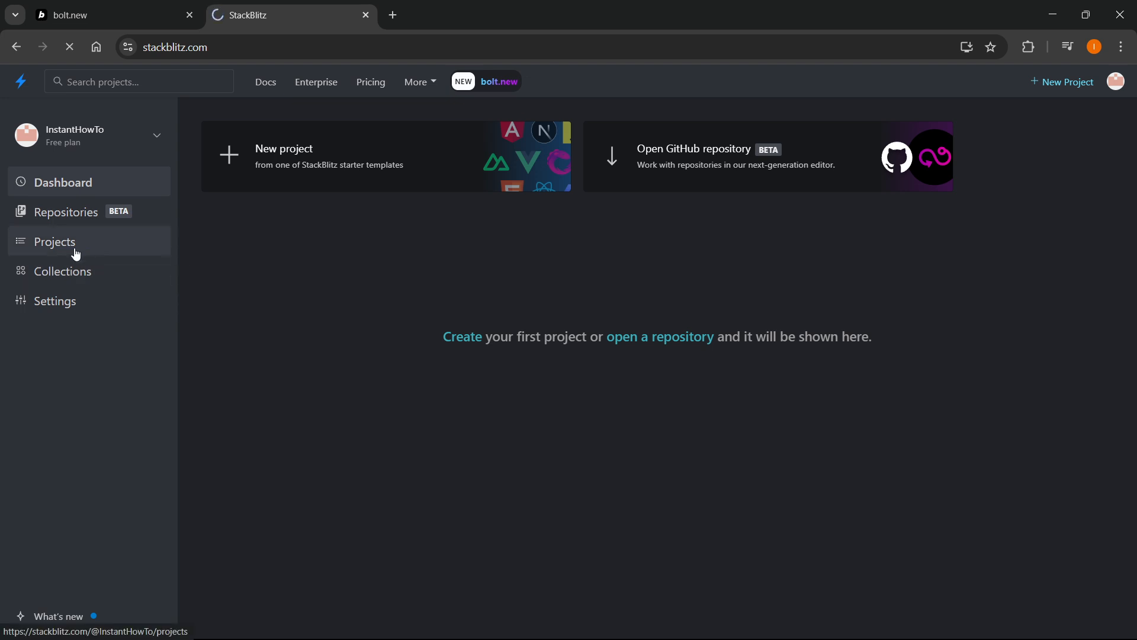
left_click(54, 242)
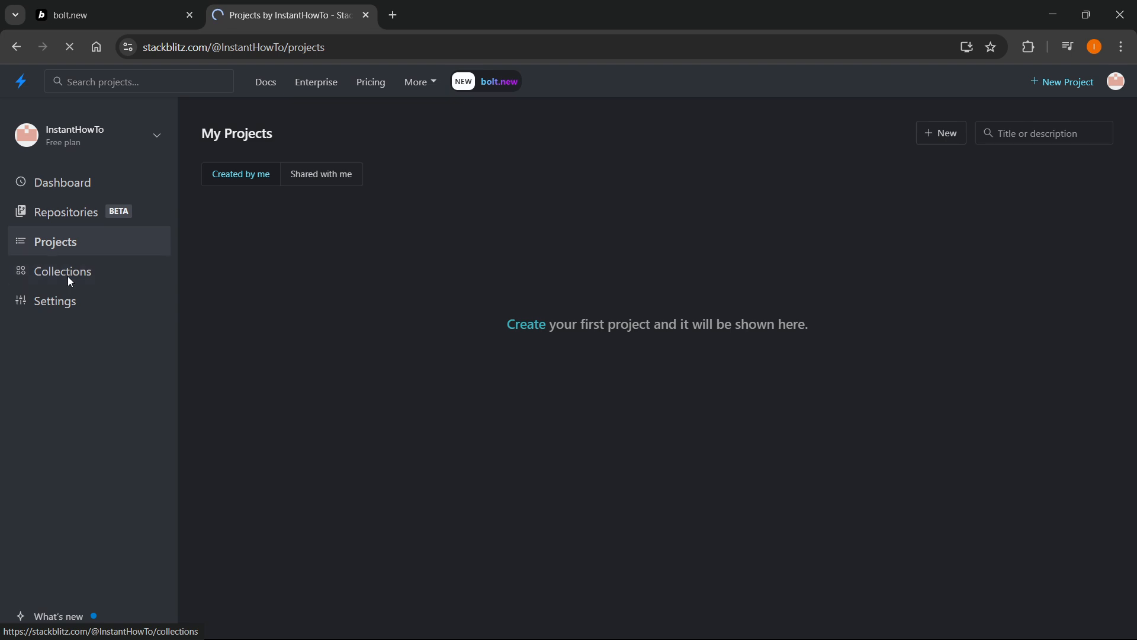
left_click(62, 271)
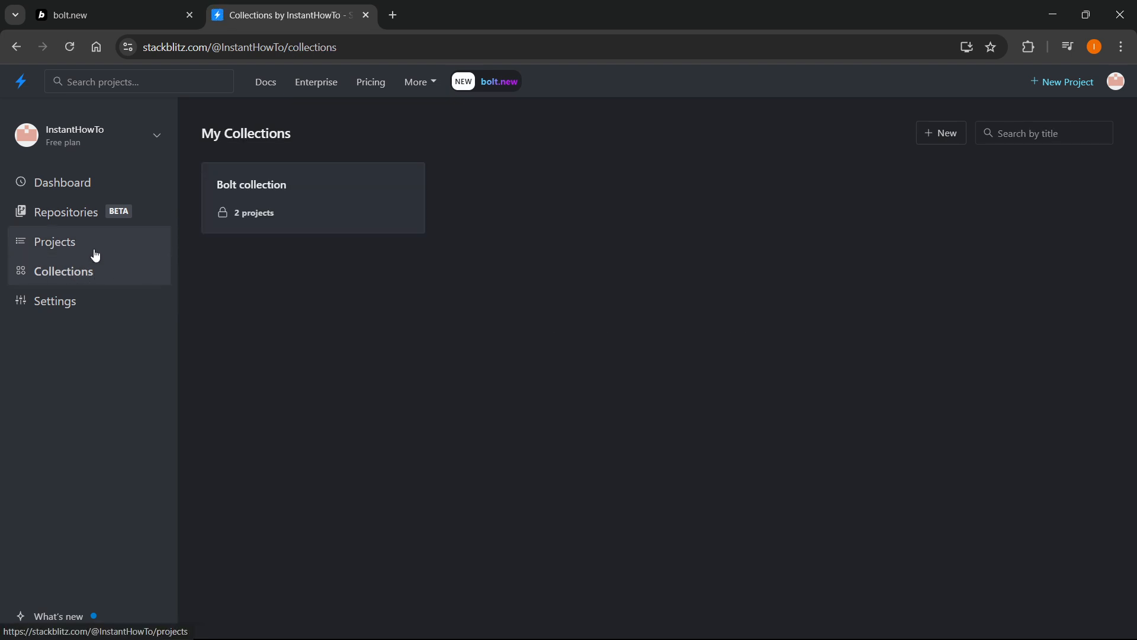
mouse_move(94, 278)
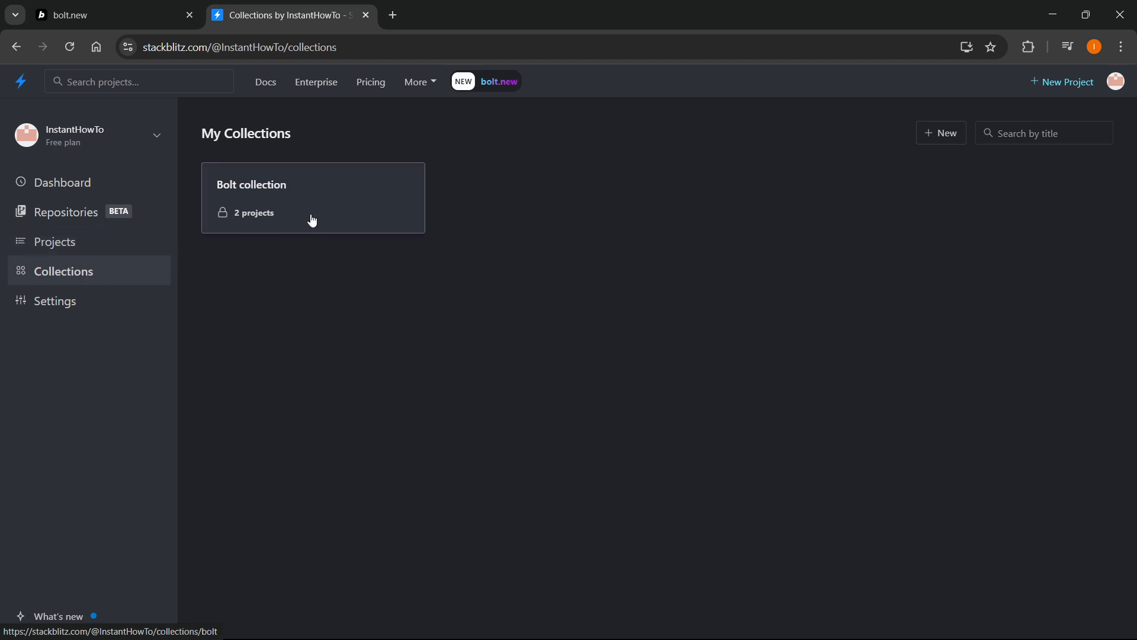
mouse_move(294, 209)
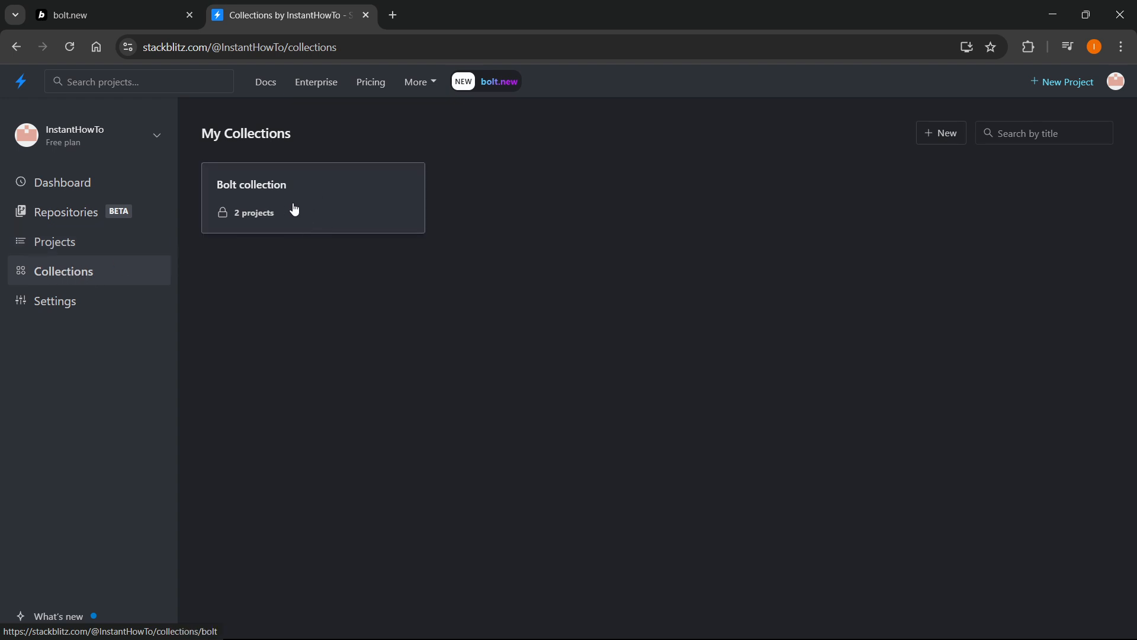
mouse_move(127, 33)
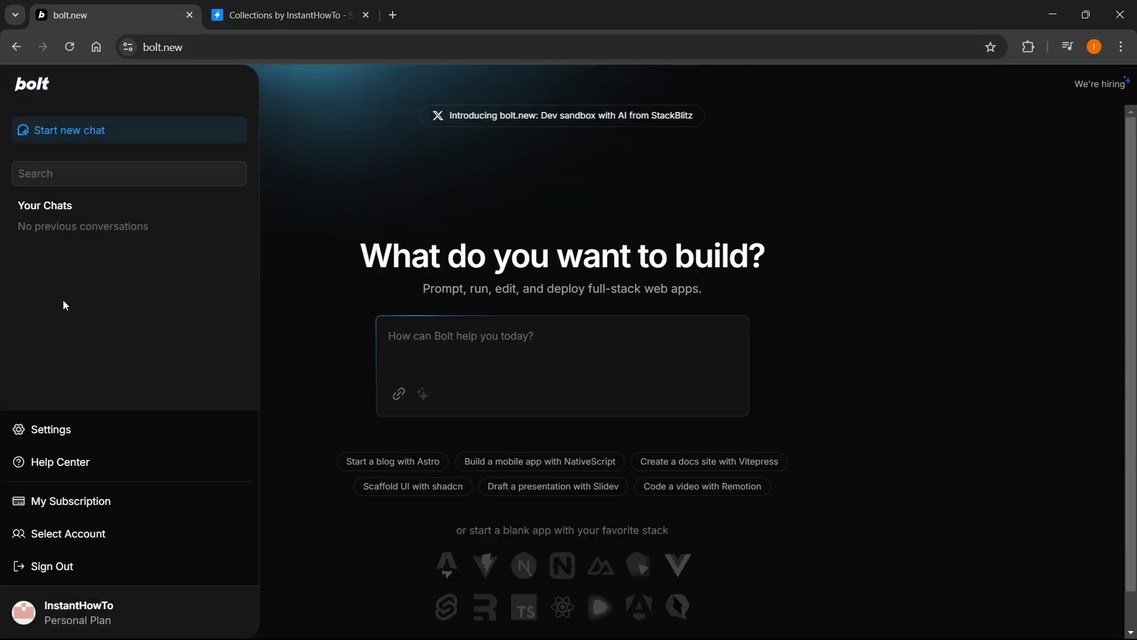
left_click(288, 15)
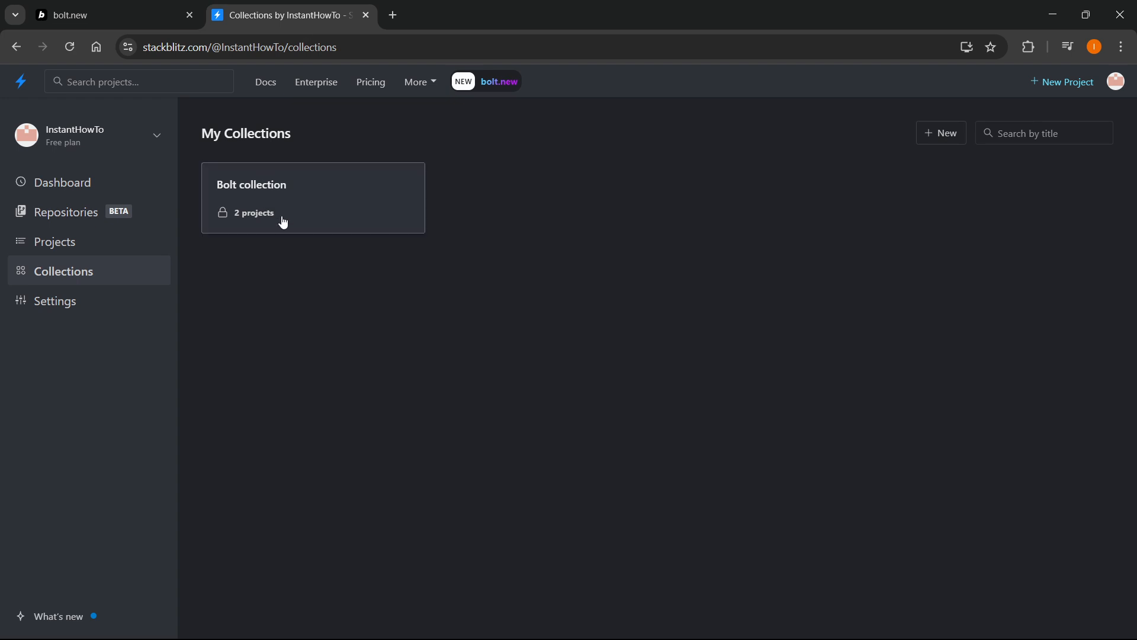
mouse_move(312, 240)
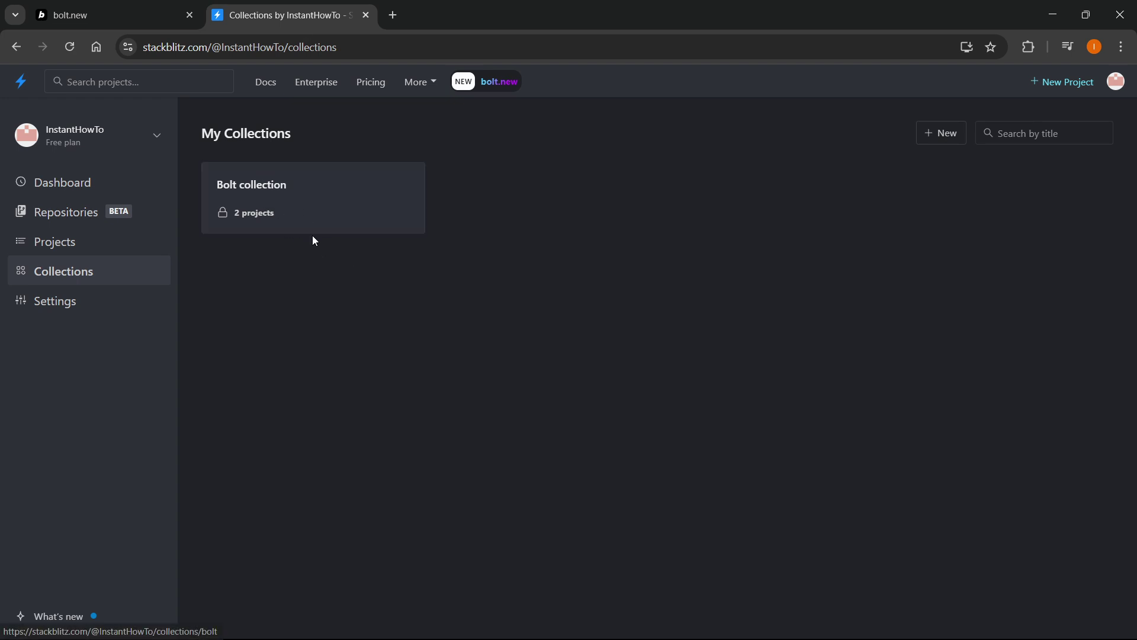
Enter the Bolt collection and launch its Blank (forked) project.
left_click(251, 184)
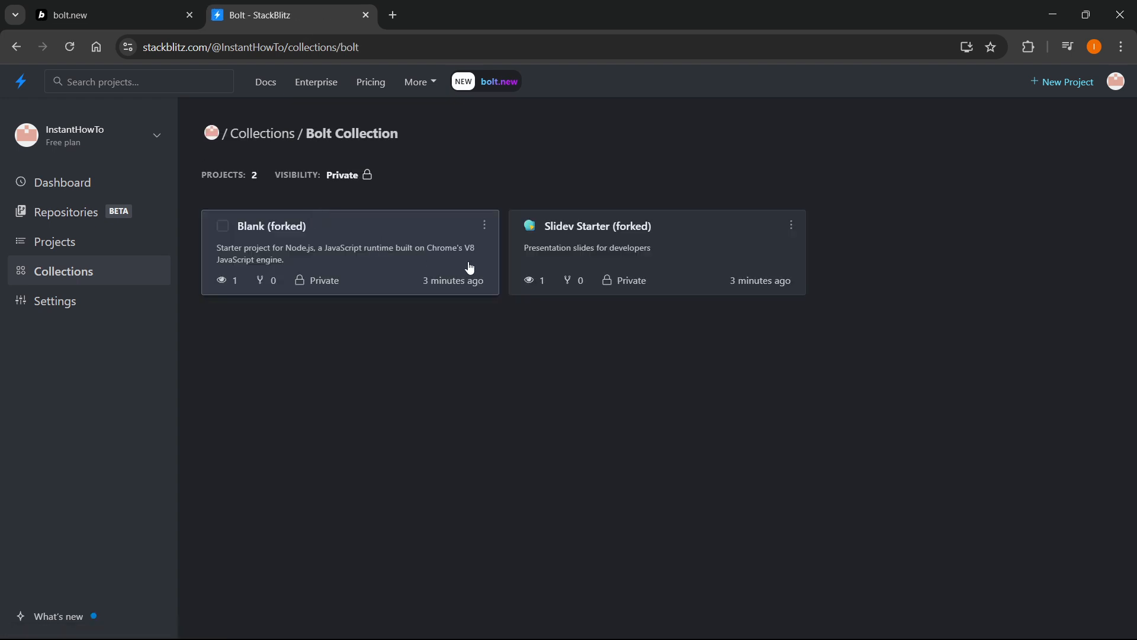
mouse_move(623, 213)
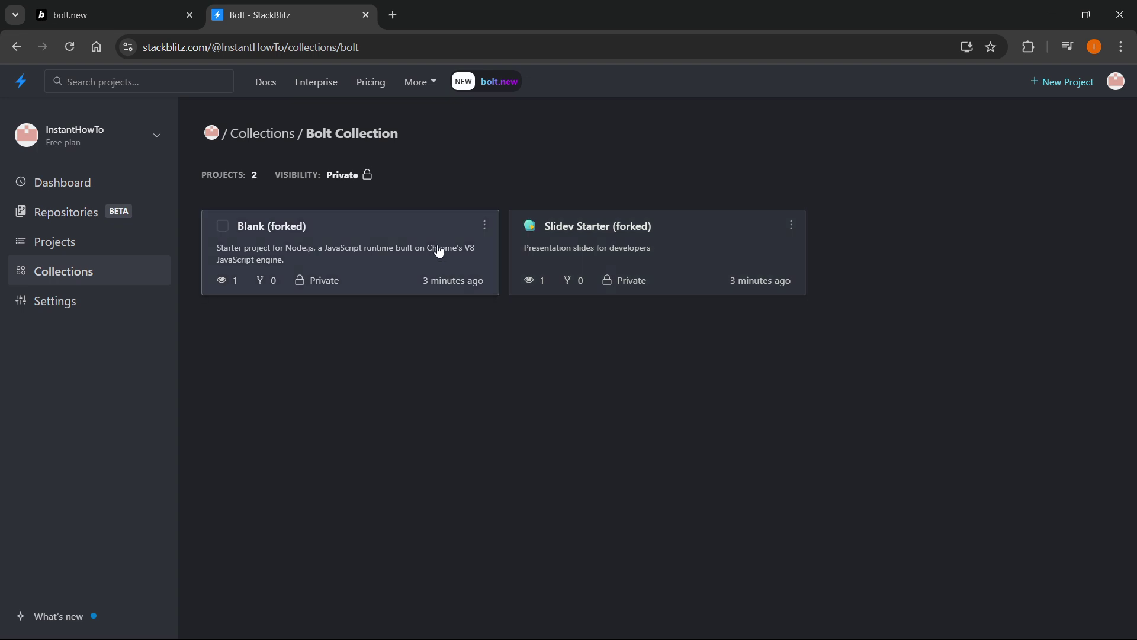
left_click(270, 225)
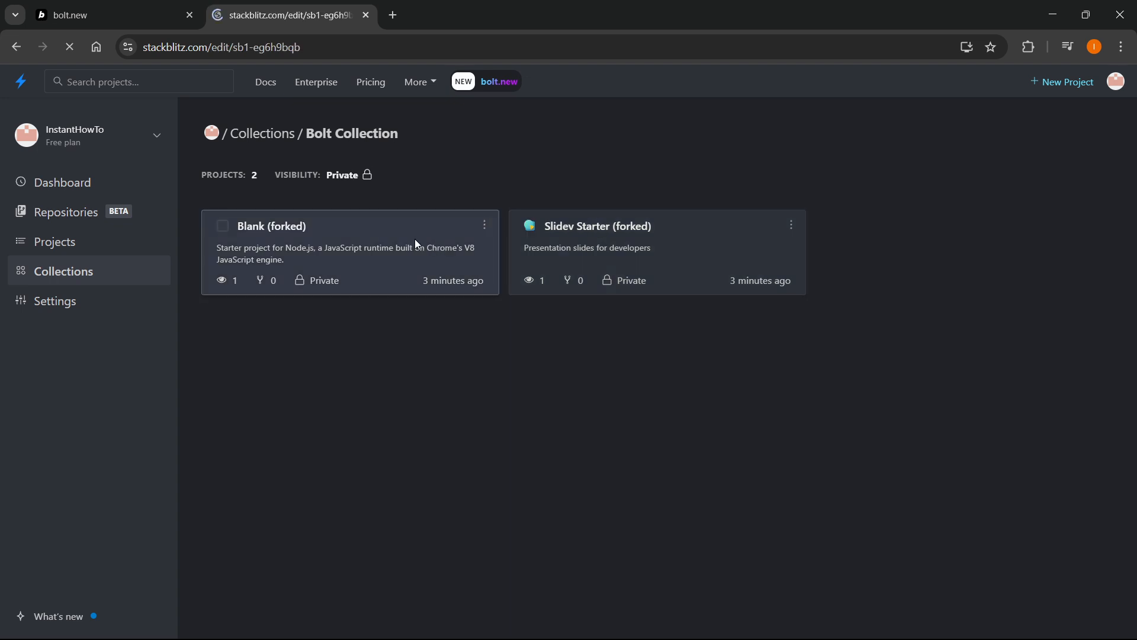
Send the Blank (forked) project from the StackBlitz editor to bolt.new via 'Open in bolt.new | AI'.
left_click(270, 225)
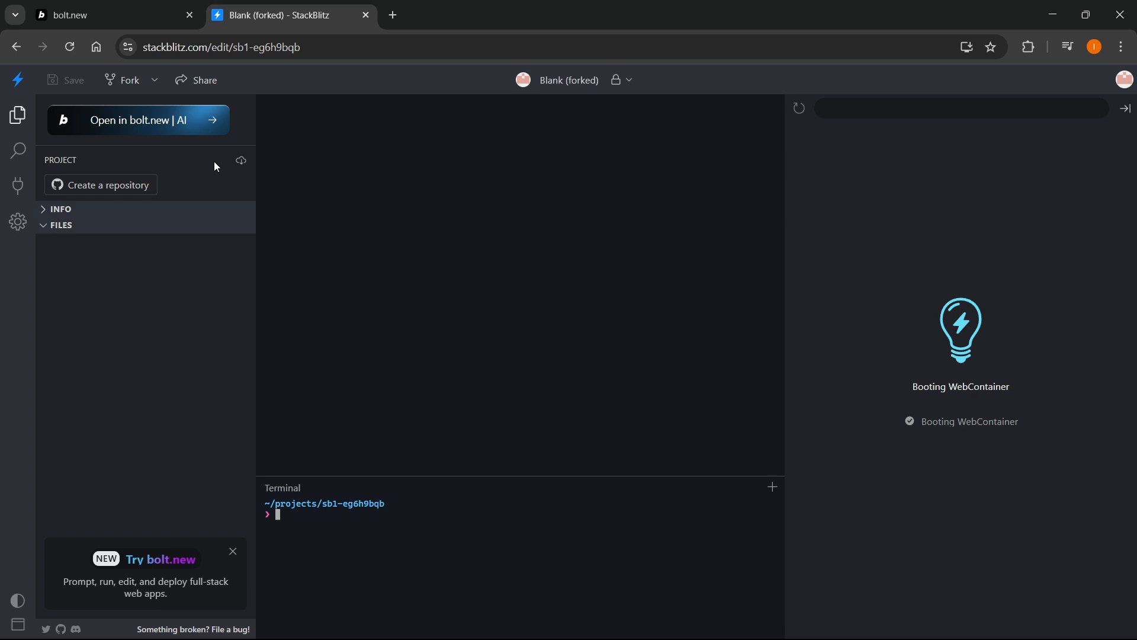
left_click(145, 121)
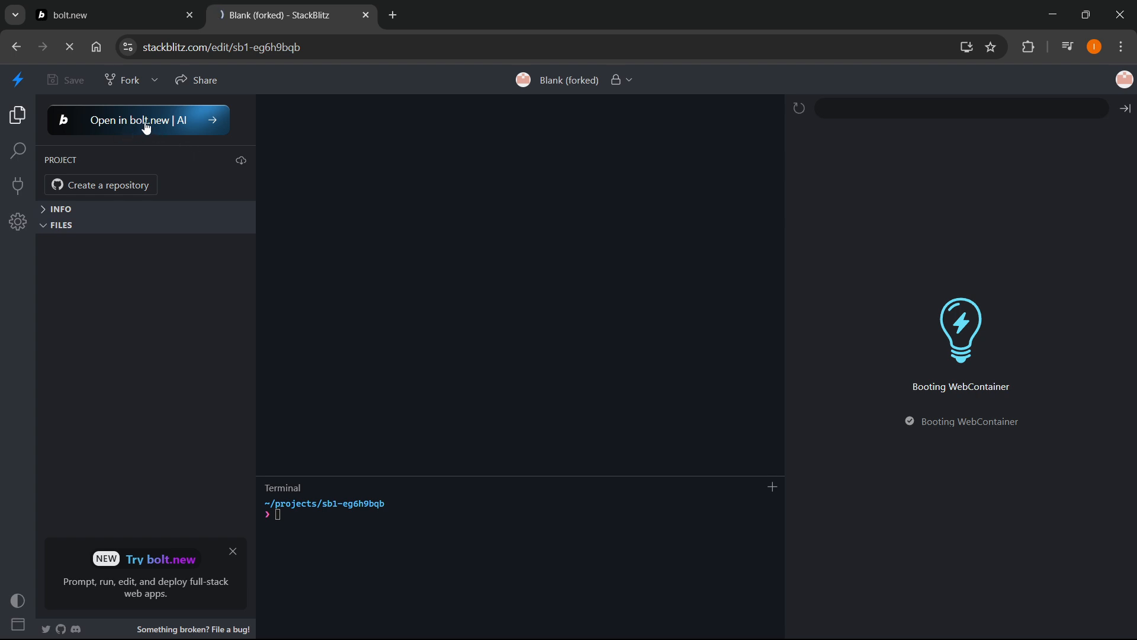
left_click(138, 121)
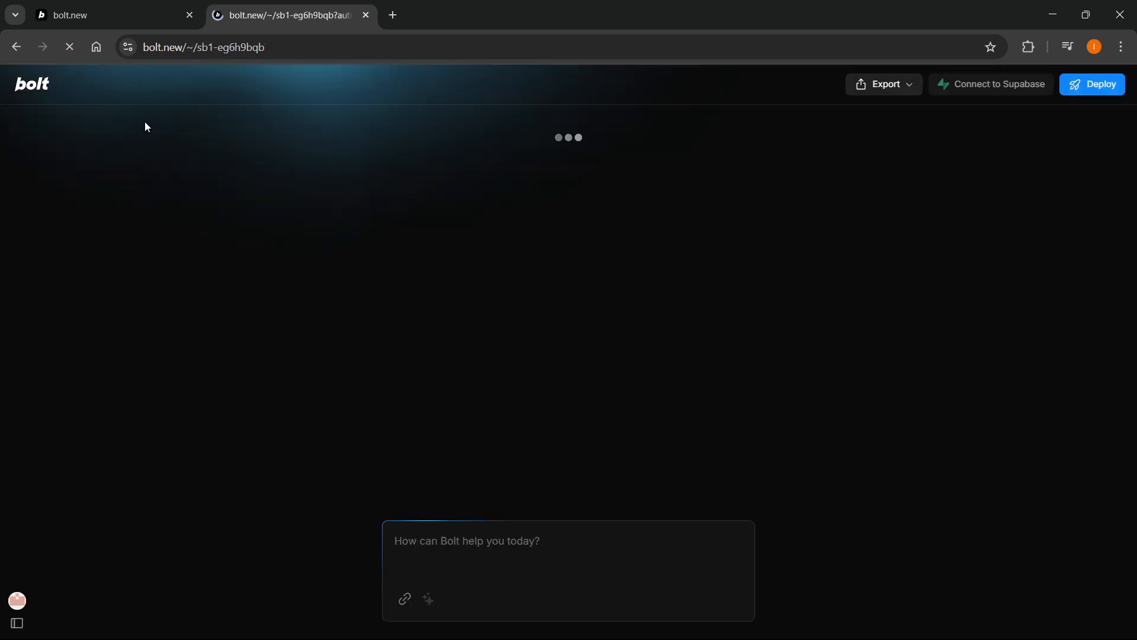